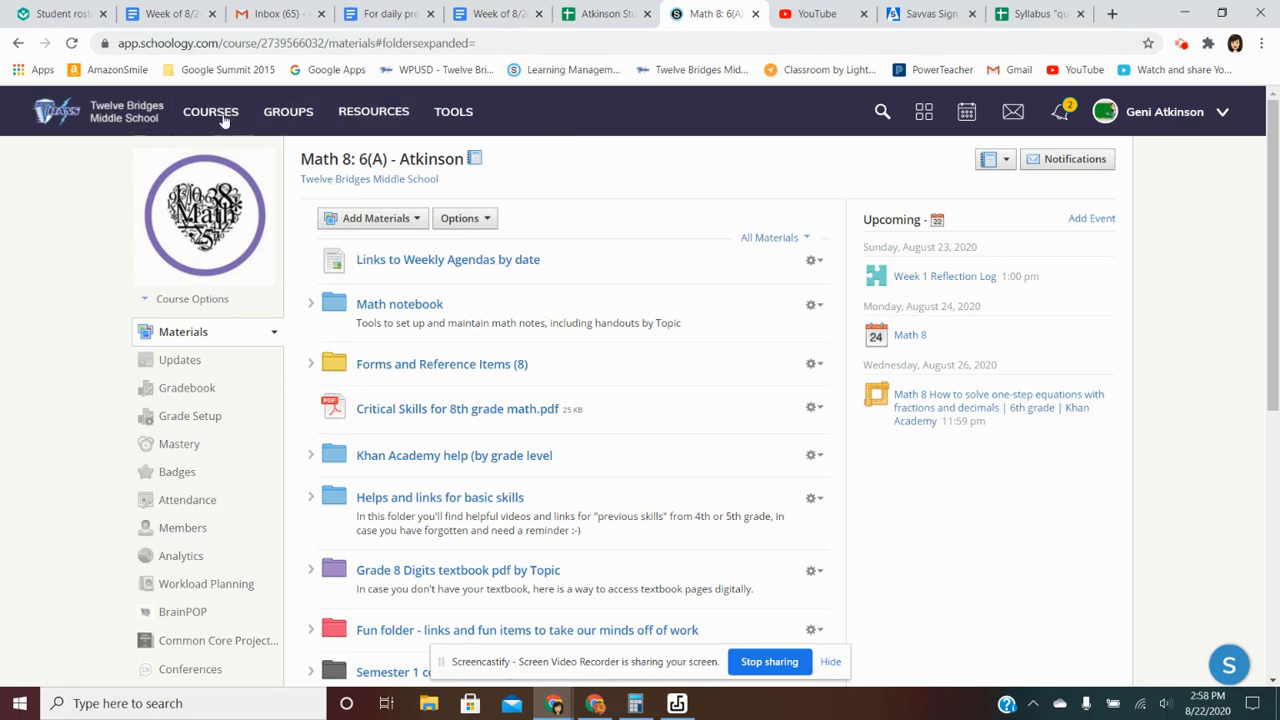
- Switch to the Math 8: 3(A) course and expand its Math notebook folder
click(210, 111)
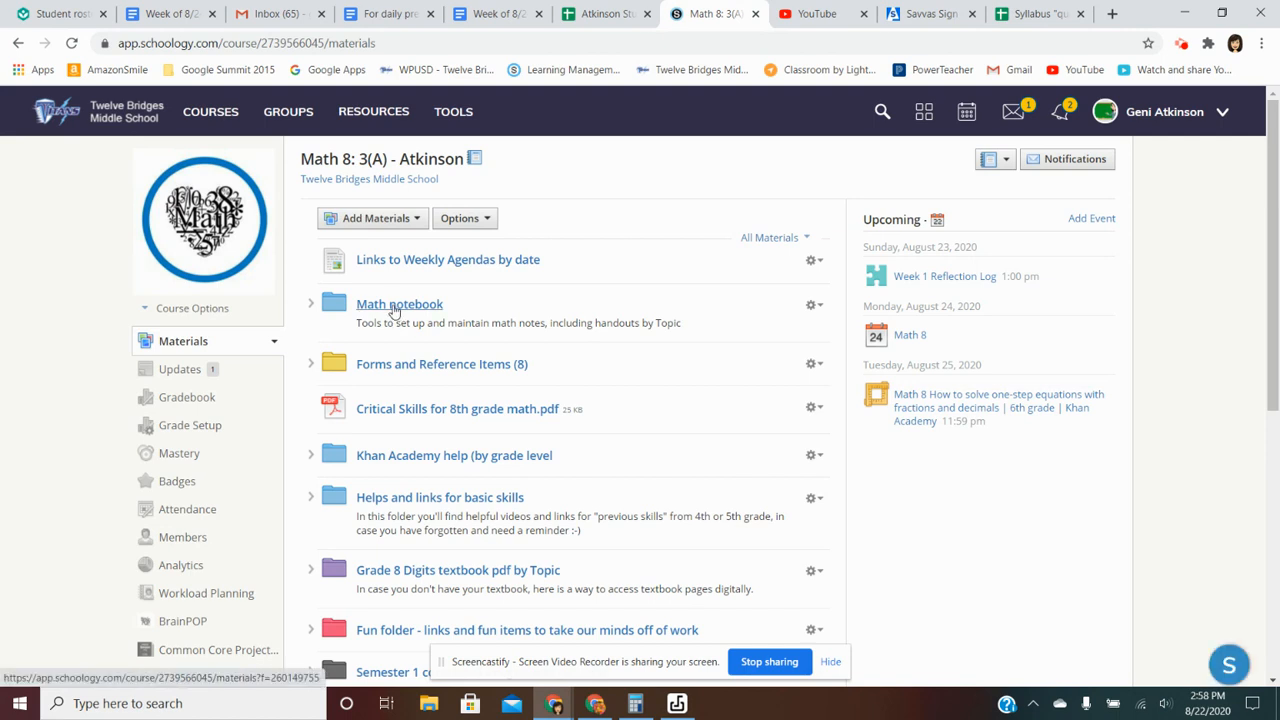
click(311, 304)
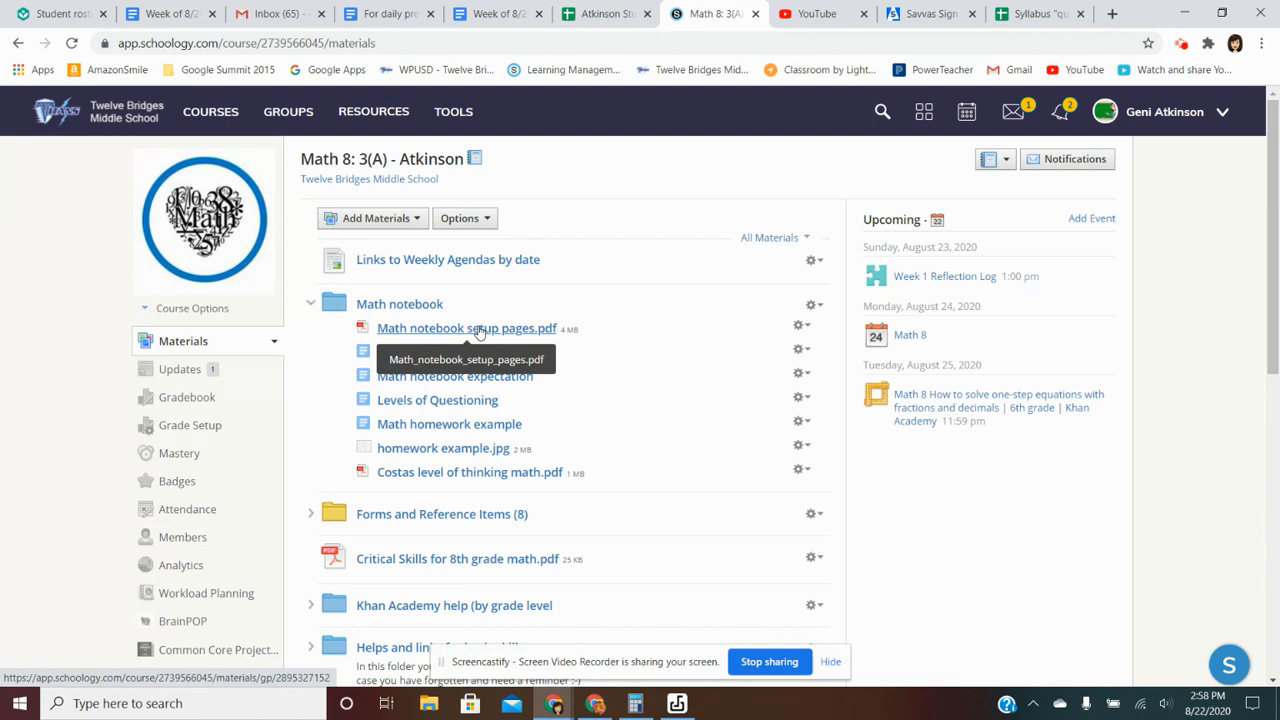
mouse_move(520, 338)
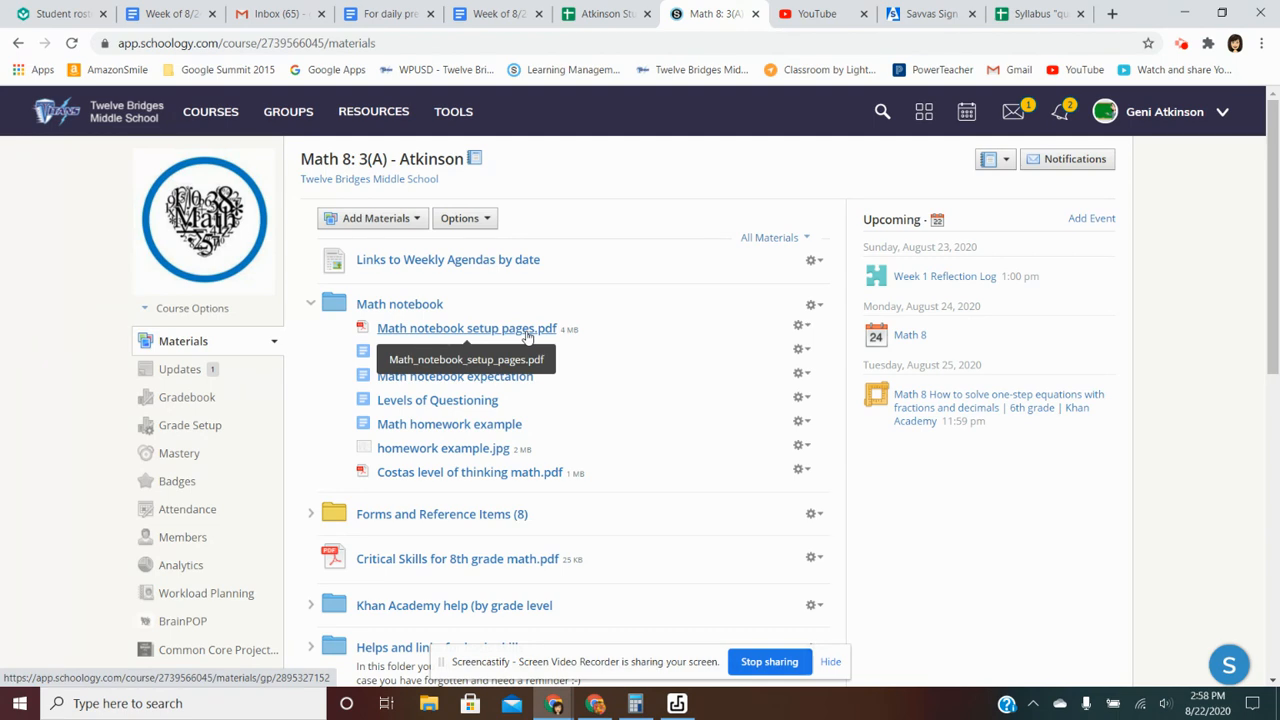
mouse_move(524, 330)
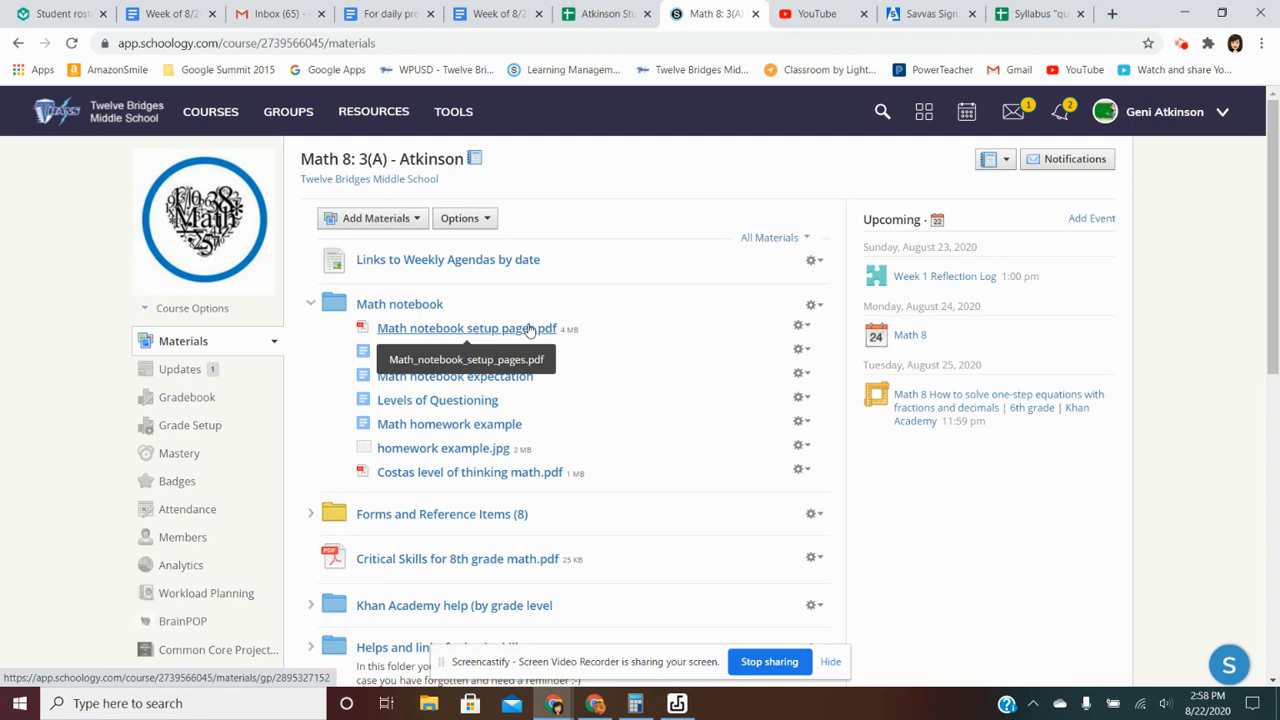
- Open 'Math notebook setup pages.pdf' from the expanded folder
click(467, 328)
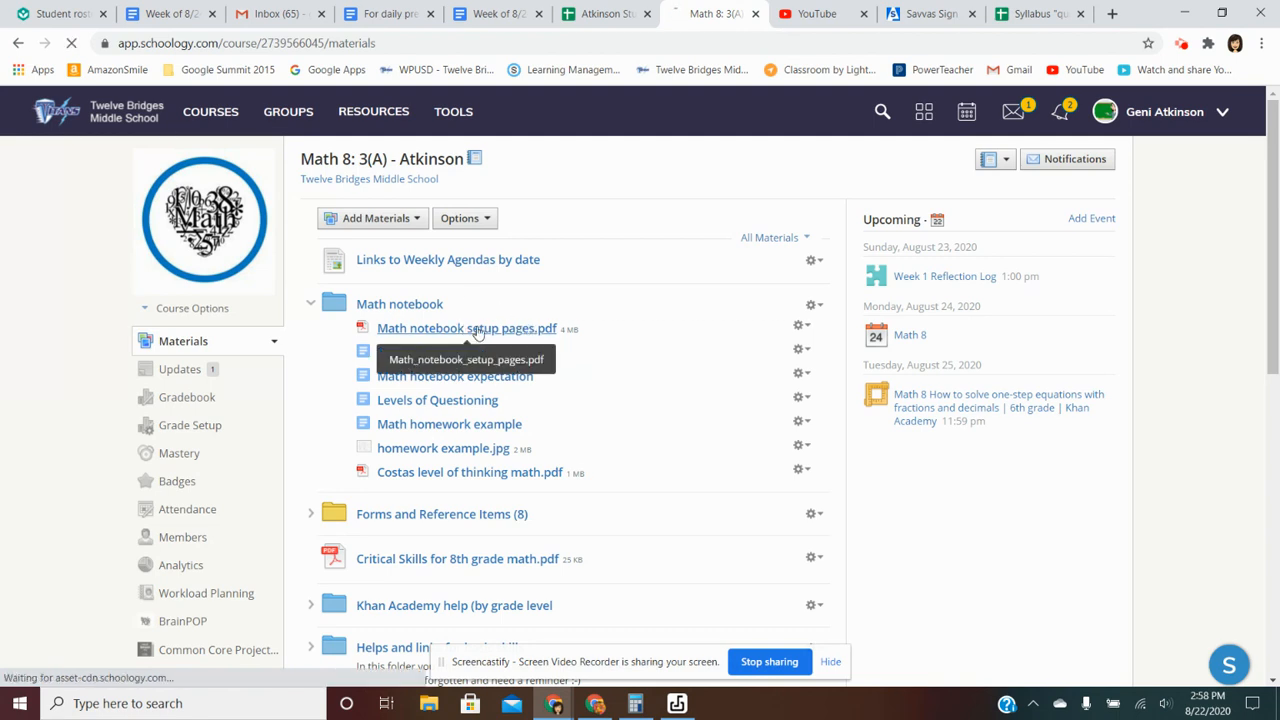
click(467, 328)
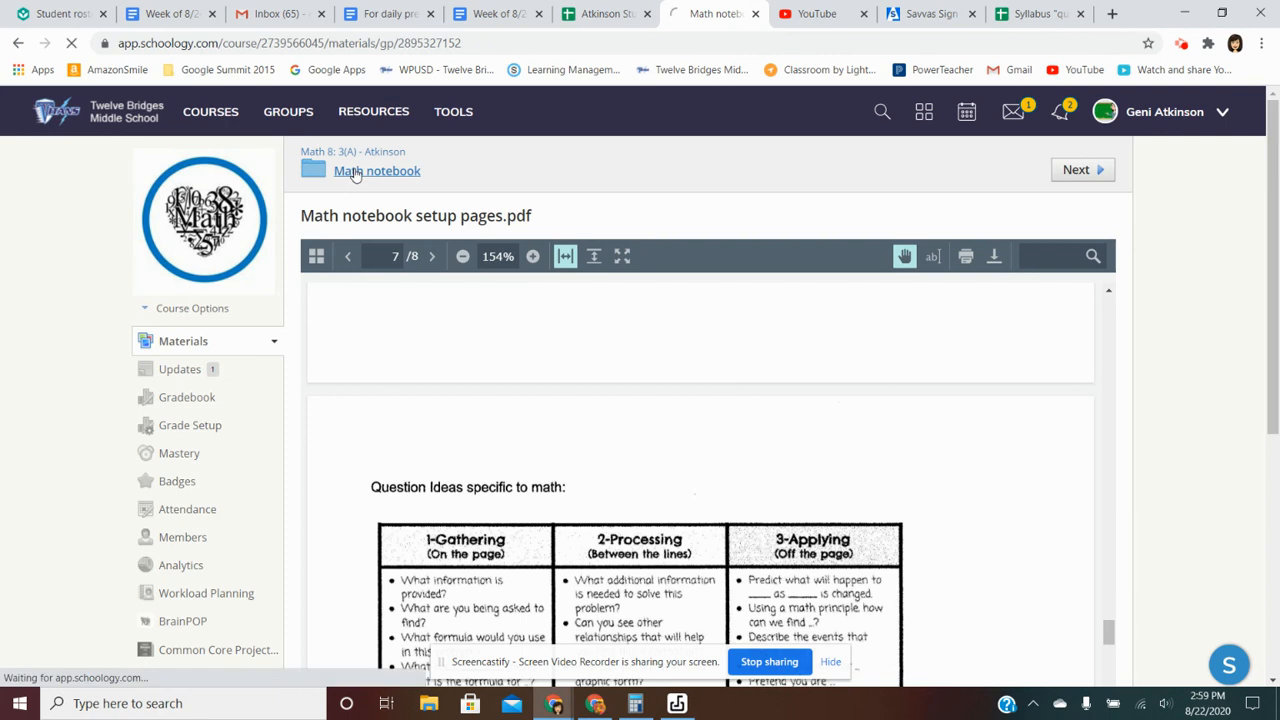
- Use the Math notebook breadcrumb to return to the folder's handout list
click(377, 170)
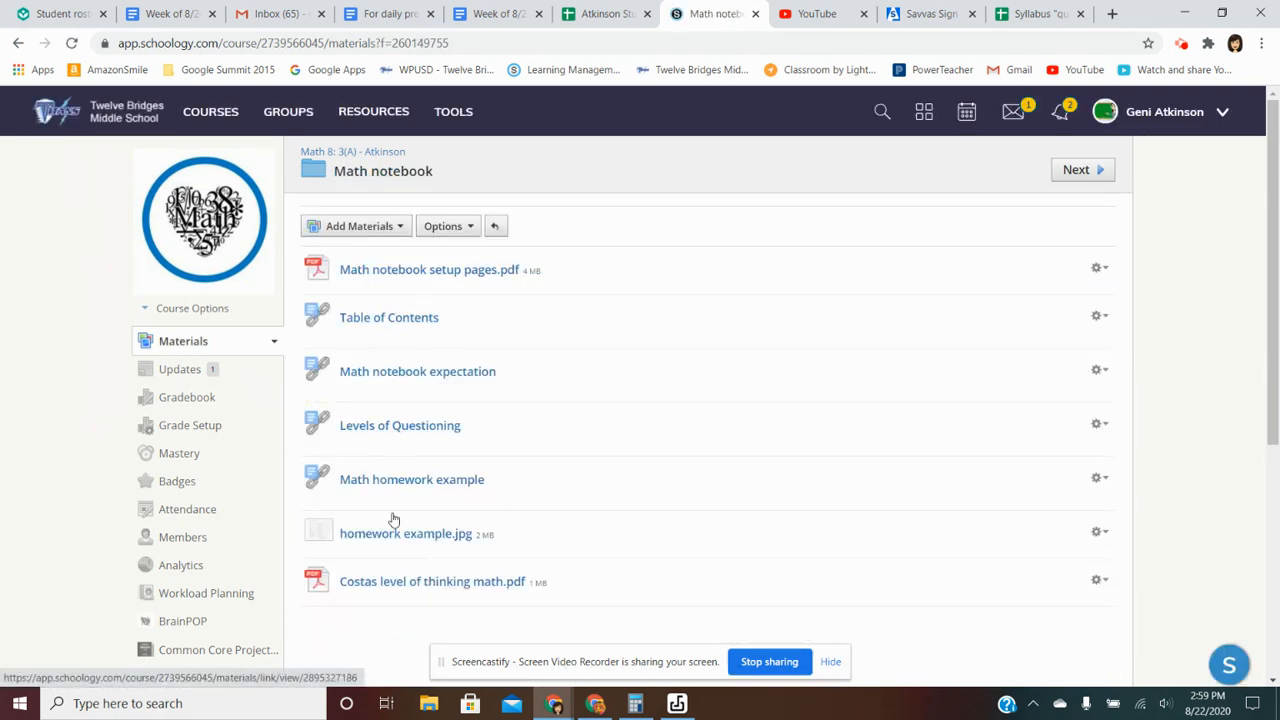
mouse_move(510, 270)
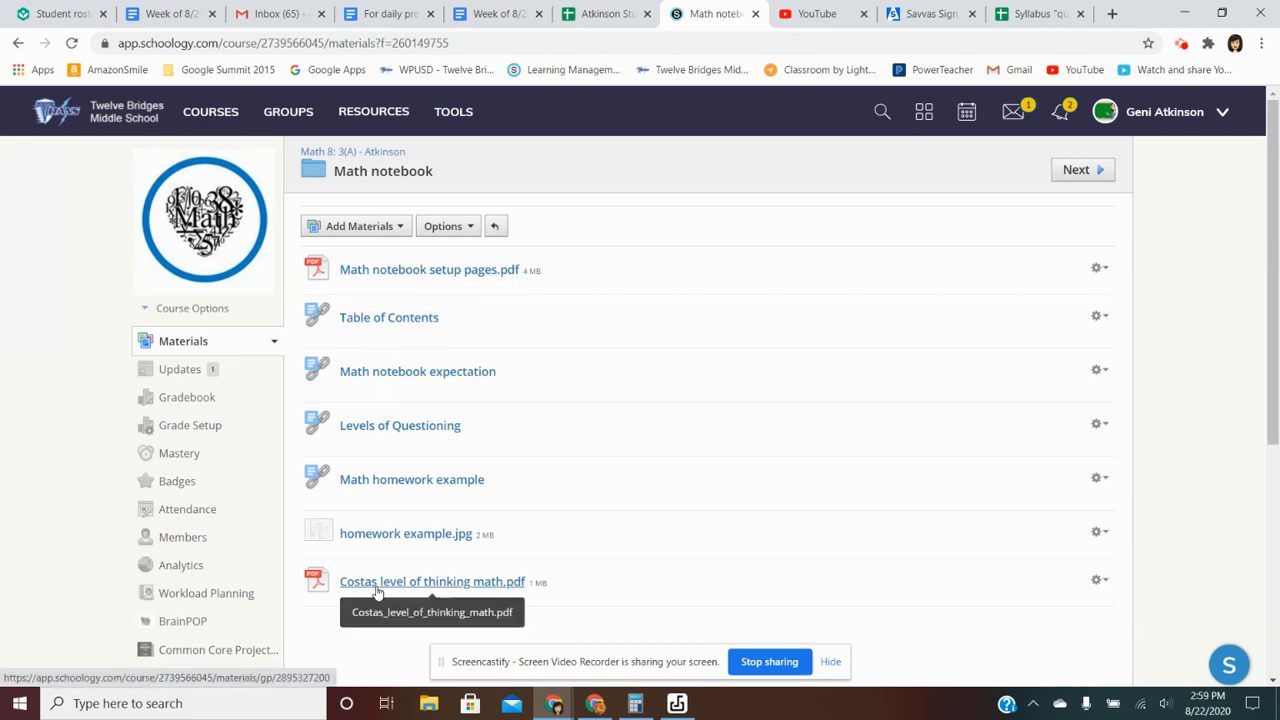
mouse_move(418, 552)
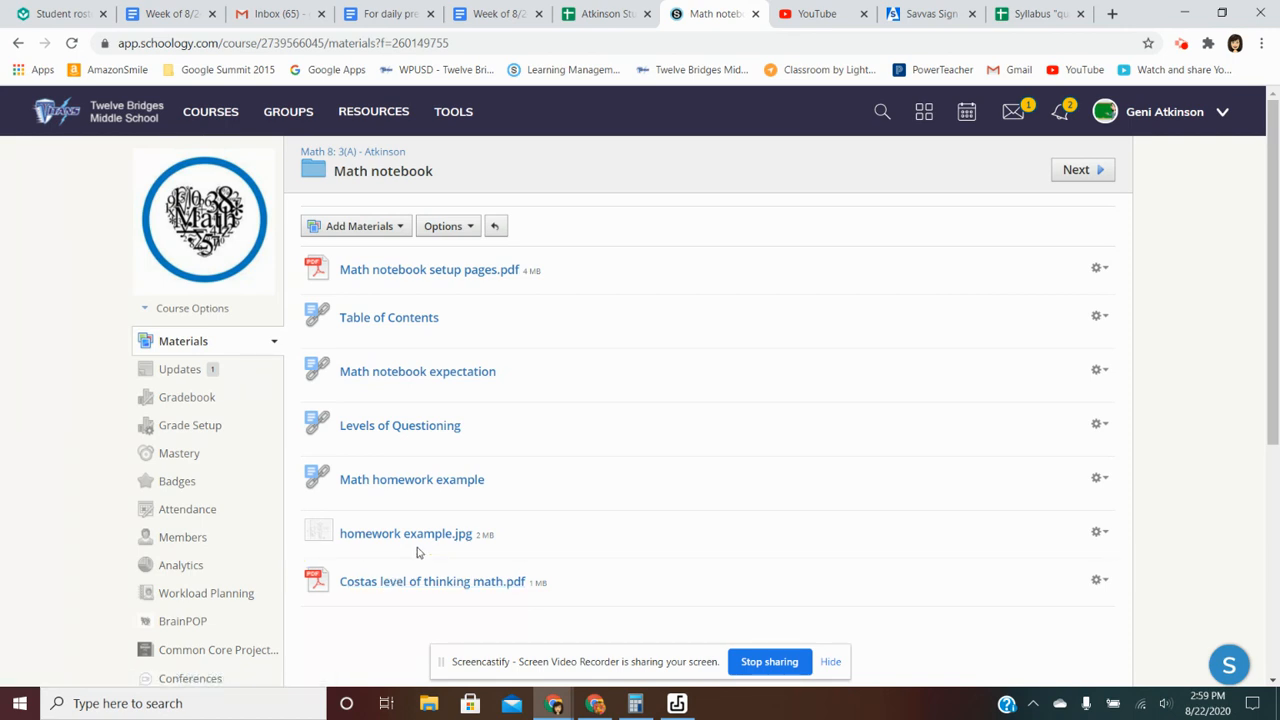
mouse_move(365, 158)
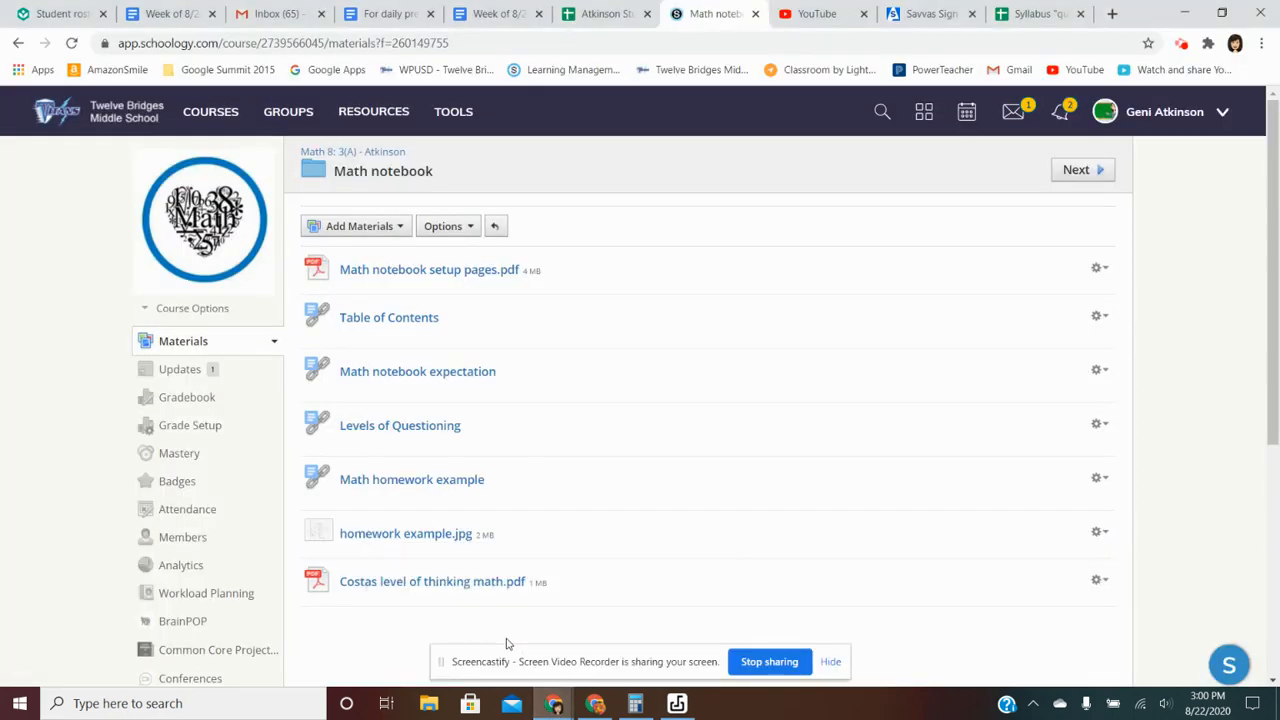
mouse_move(810, 417)
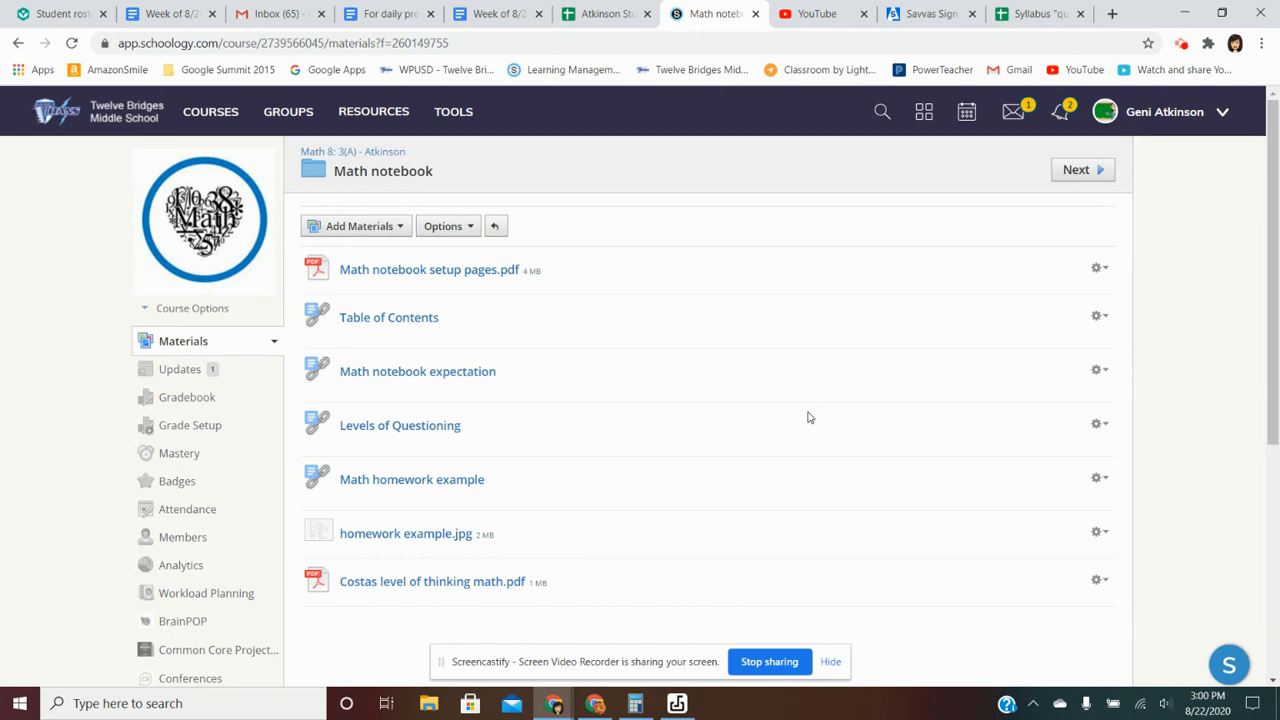
mouse_move(899, 470)
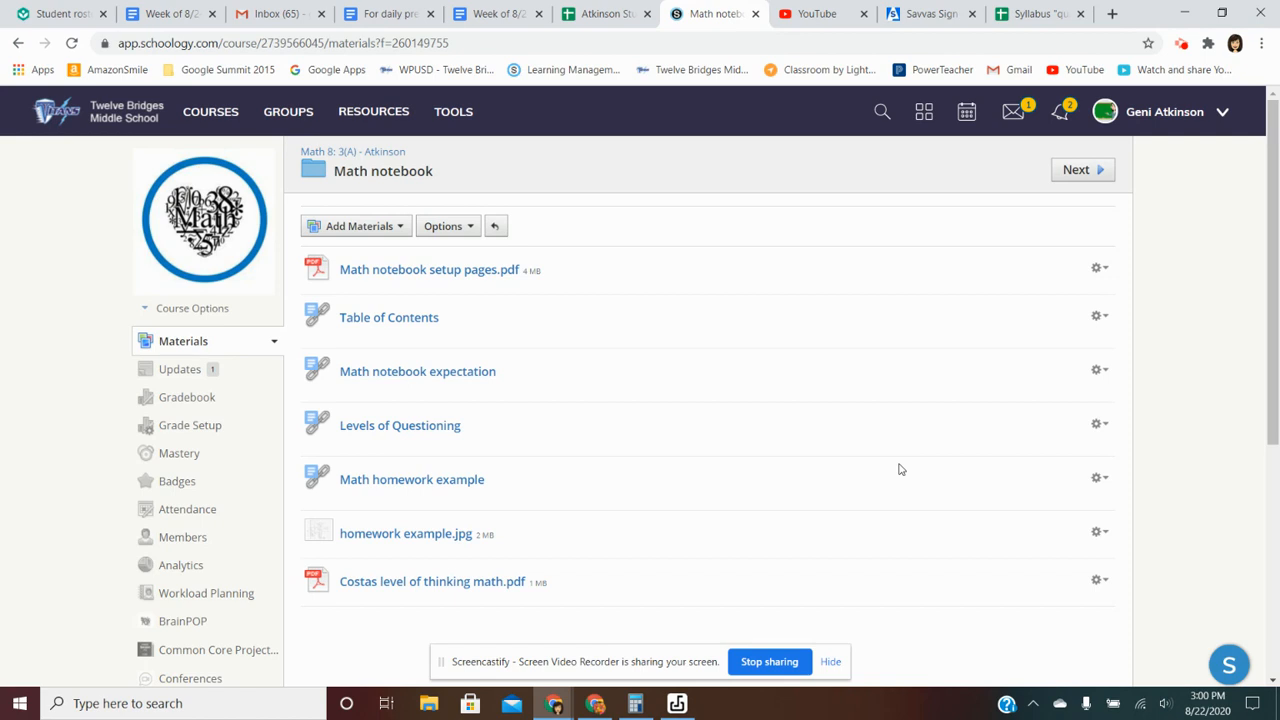
mouse_move(841, 557)
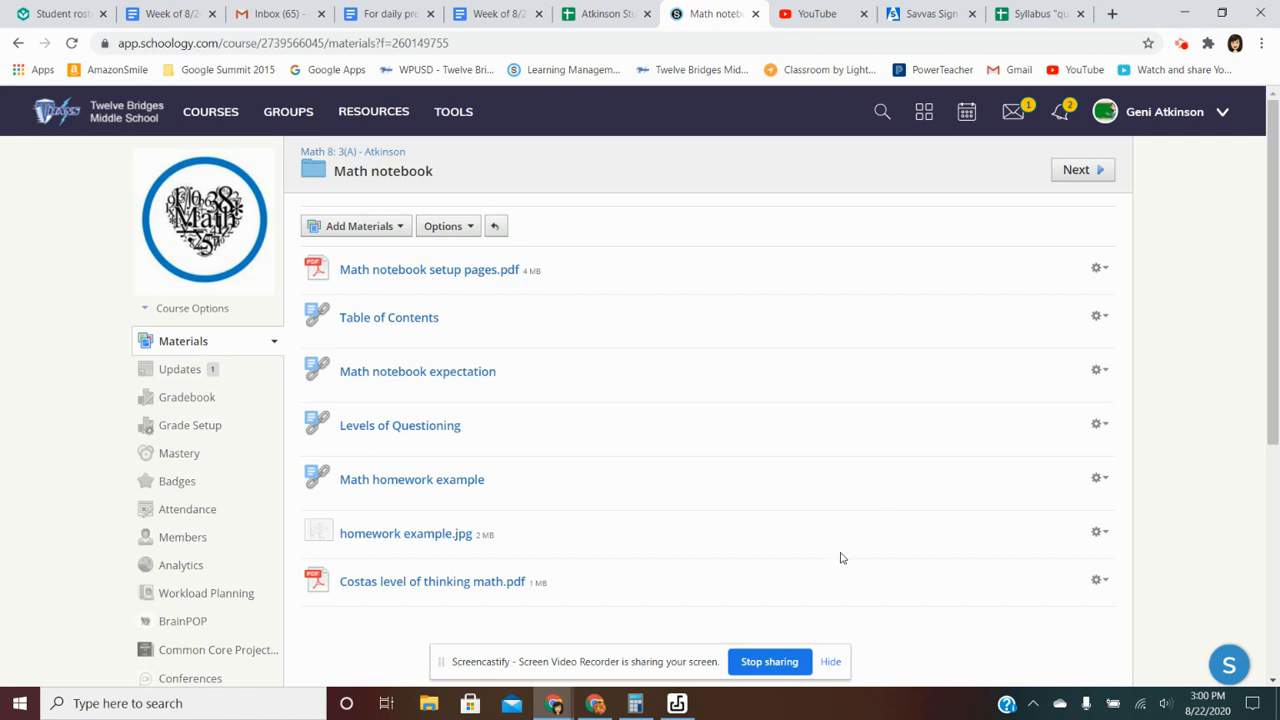